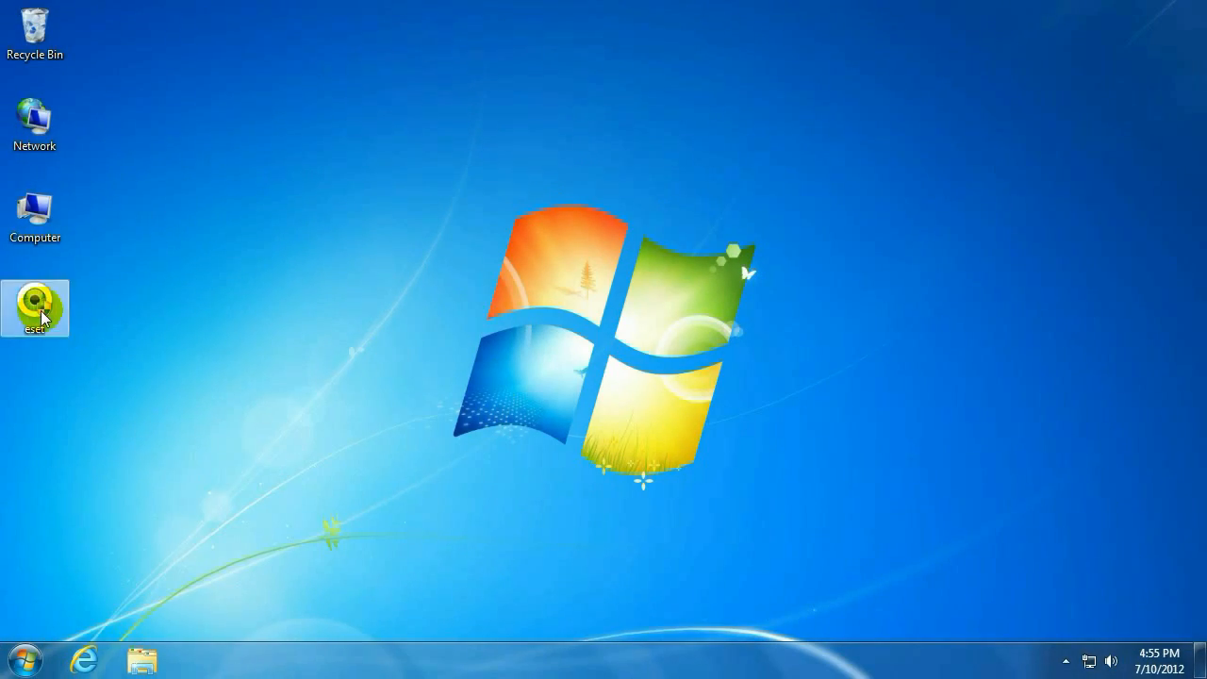
Step: Launch the ESET NOD32 Antivirus 5 installer, then cancel it after Norton is detected
{"action": "double_click", "coordinate": [35, 307]}
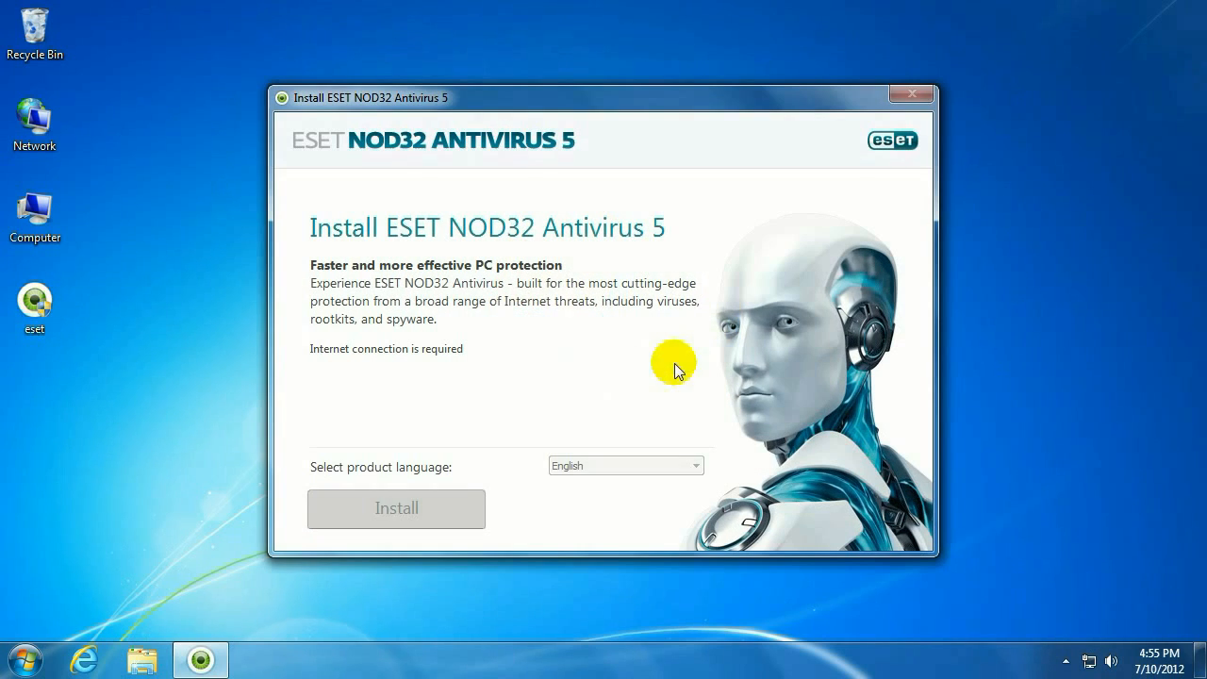
{"action": "left_click", "coordinate": [396, 508]}
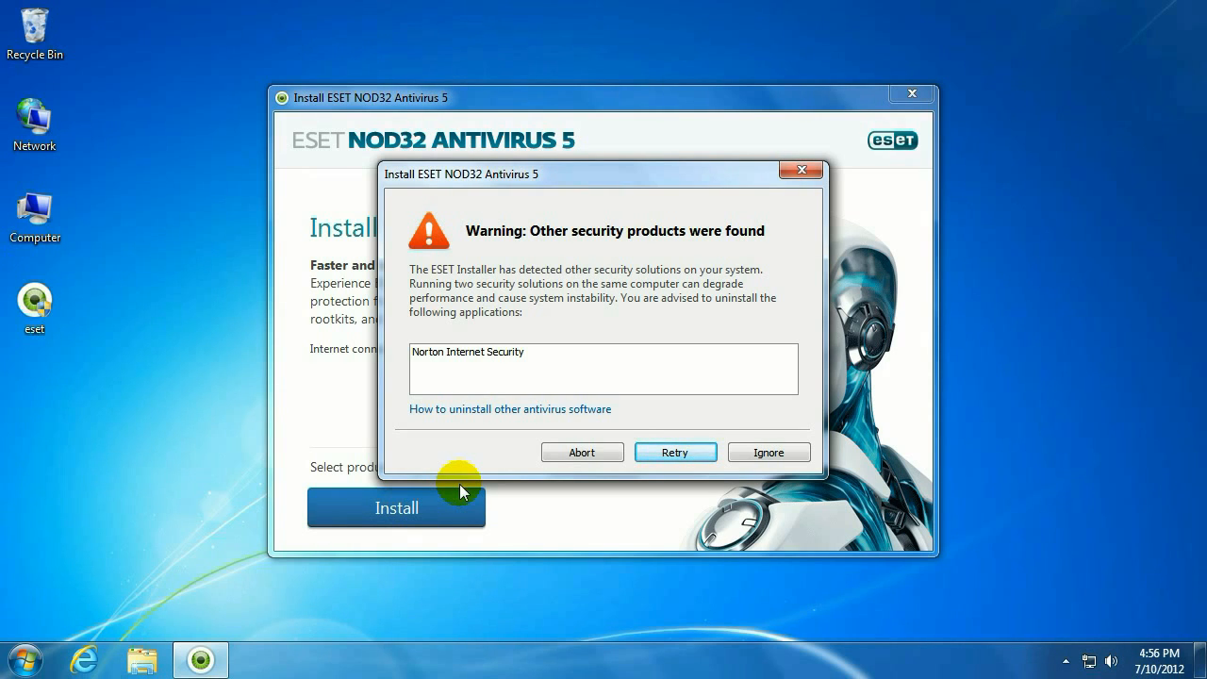
{"action": "mouse_move", "coordinate": [439, 489]}
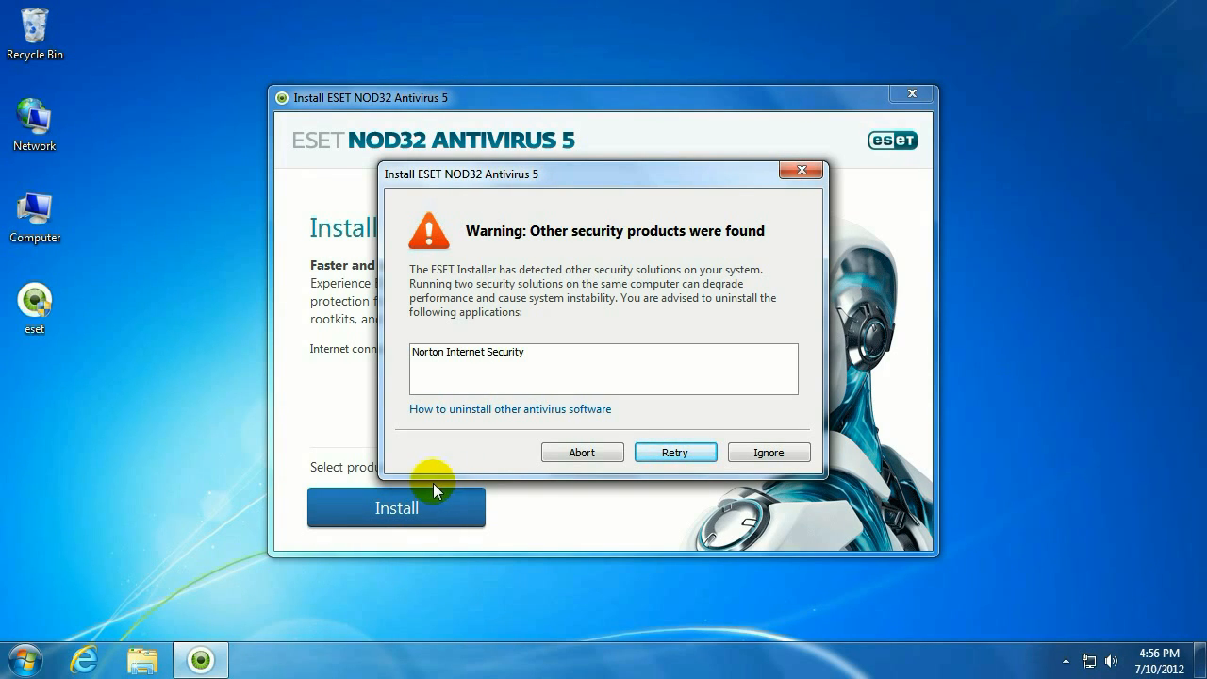
{"action": "left_click", "coordinate": [581, 451]}
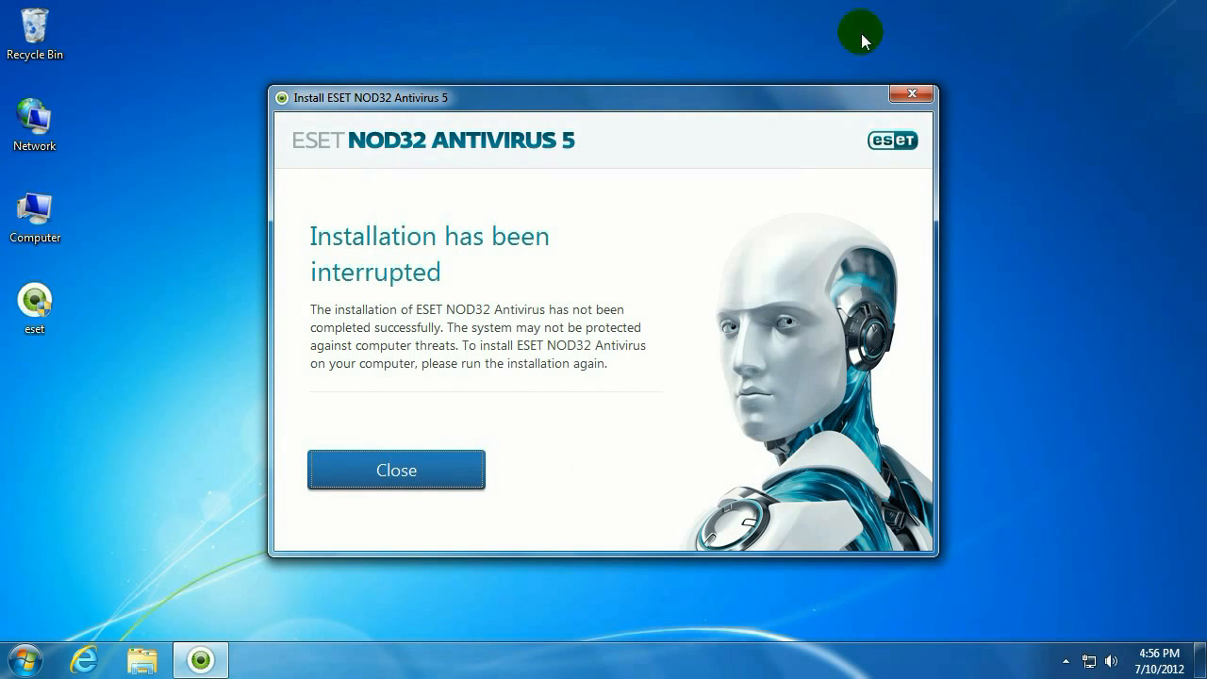
{"action": "left_click", "coordinate": [396, 470]}
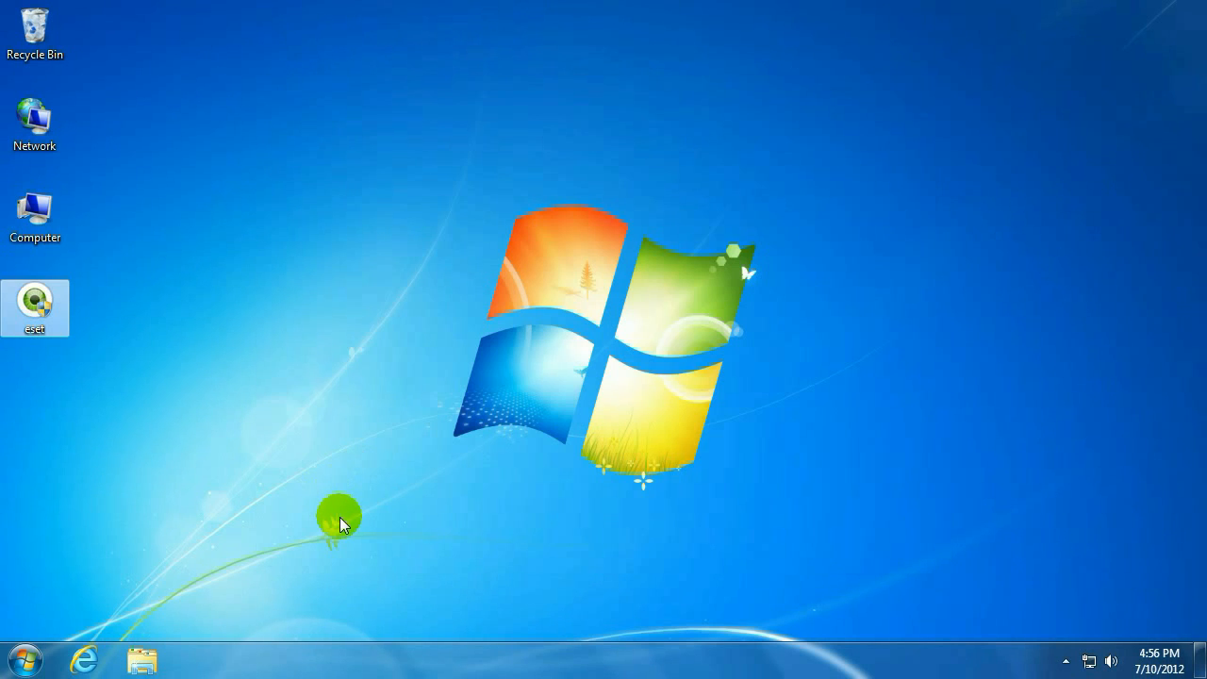
Step: Open Control Panel's Programs and Features and start uninstalling Norton Internet Security
{"action": "left_click", "coordinate": [19, 659]}
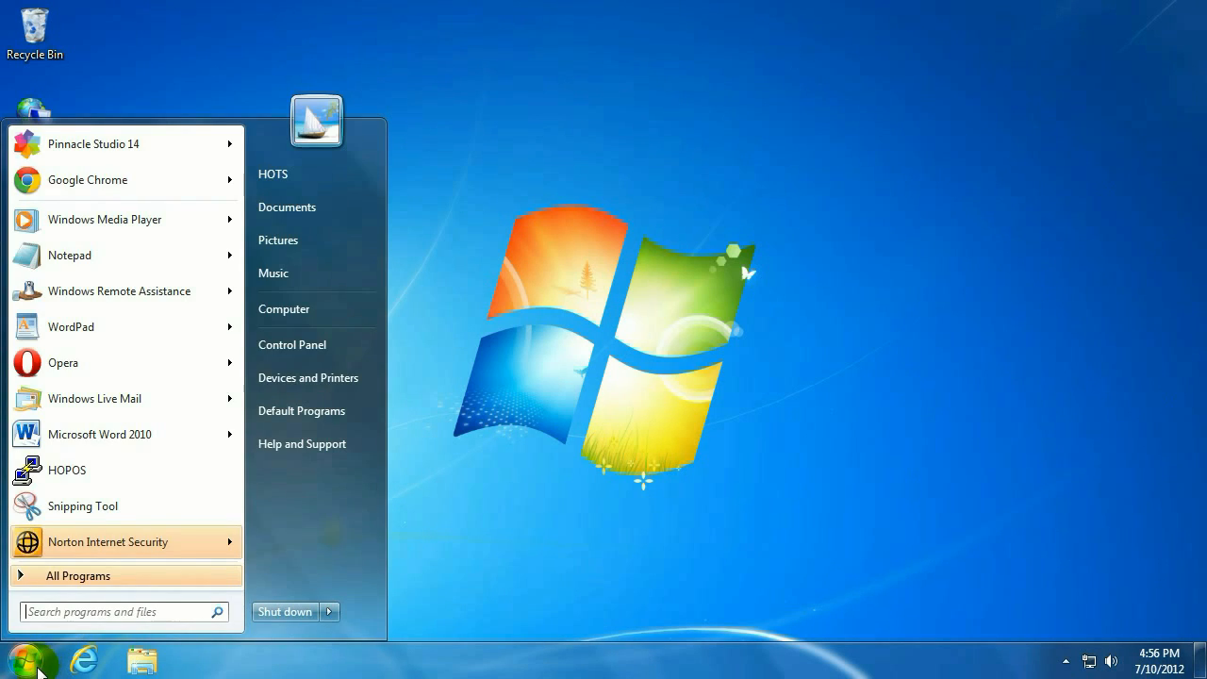
{"action": "left_click", "coordinate": [309, 353]}
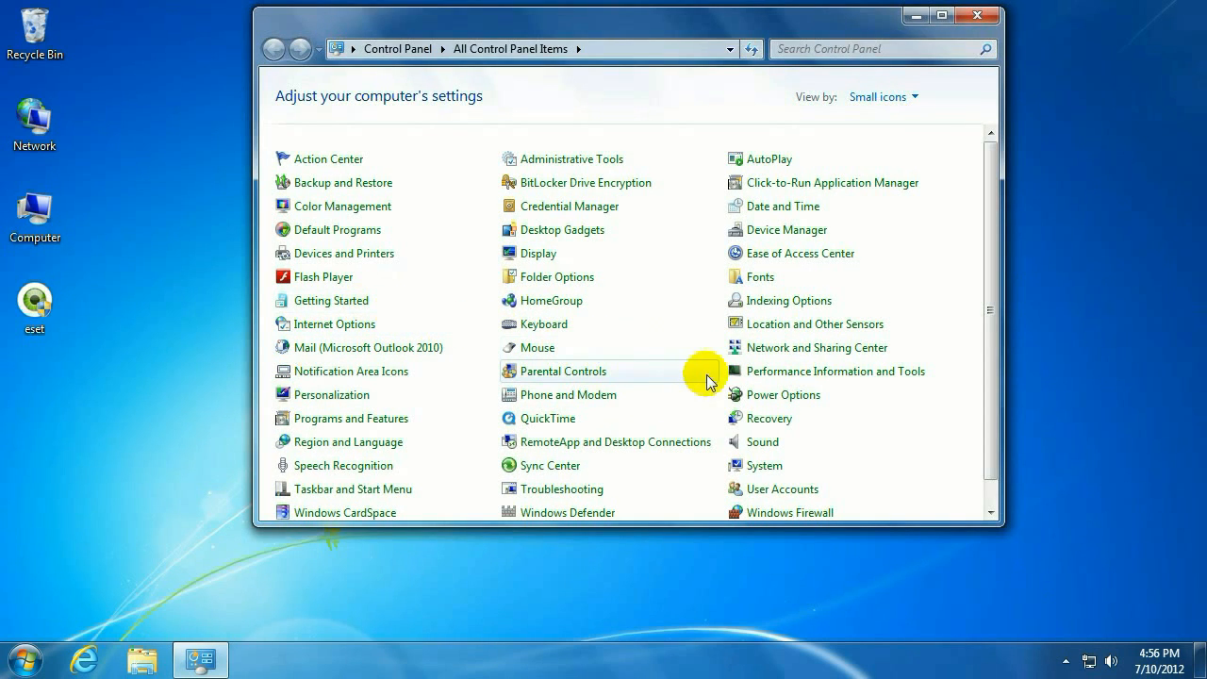
{"action": "left_click", "coordinate": [353, 418]}
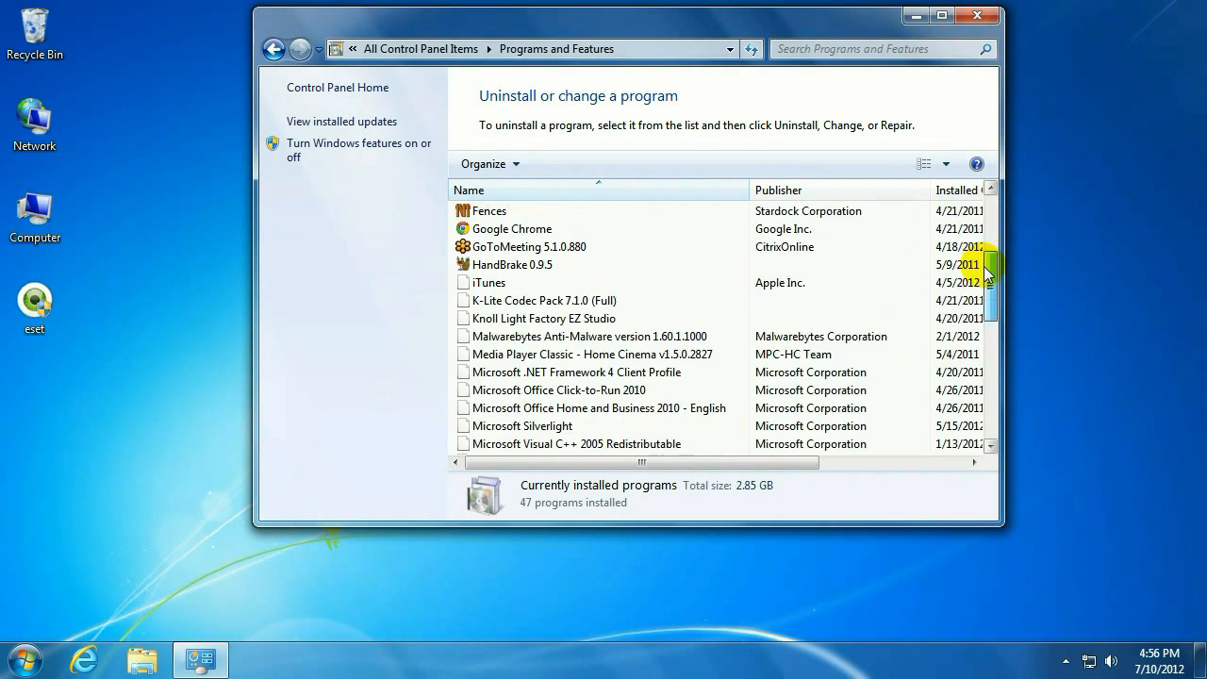
{"action": "scroll", "scroll_direction": "down", "scroll_amount": 3}
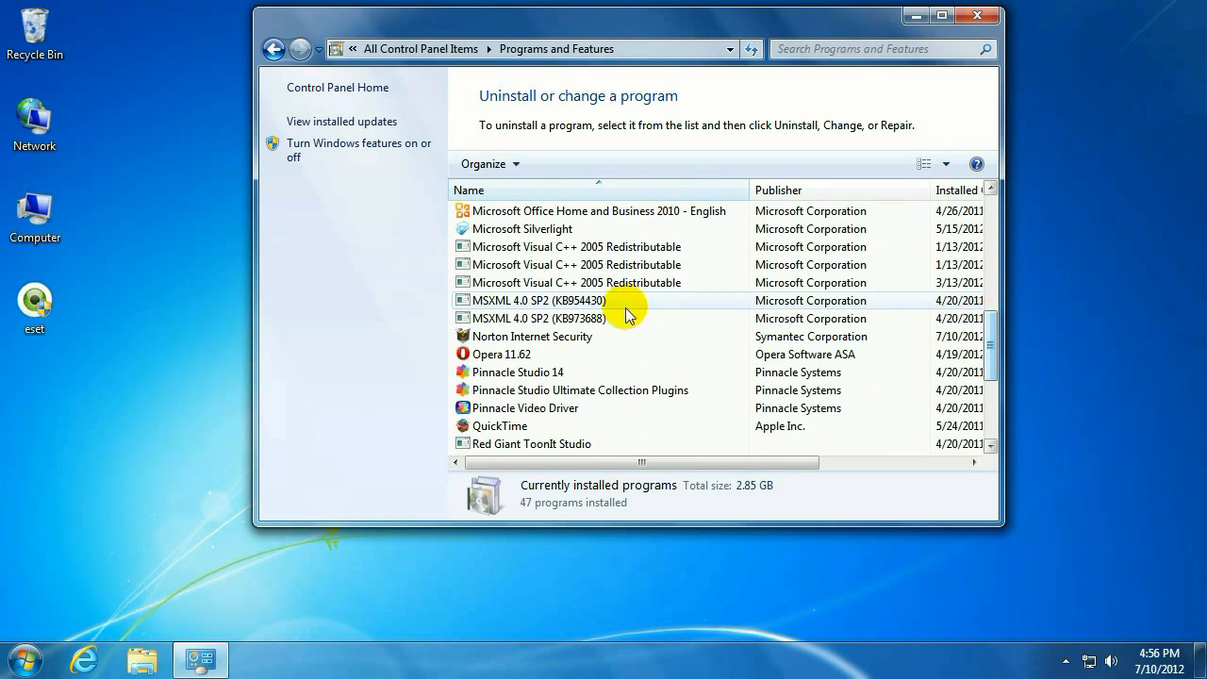
{"action": "left_click", "coordinate": [532, 335]}
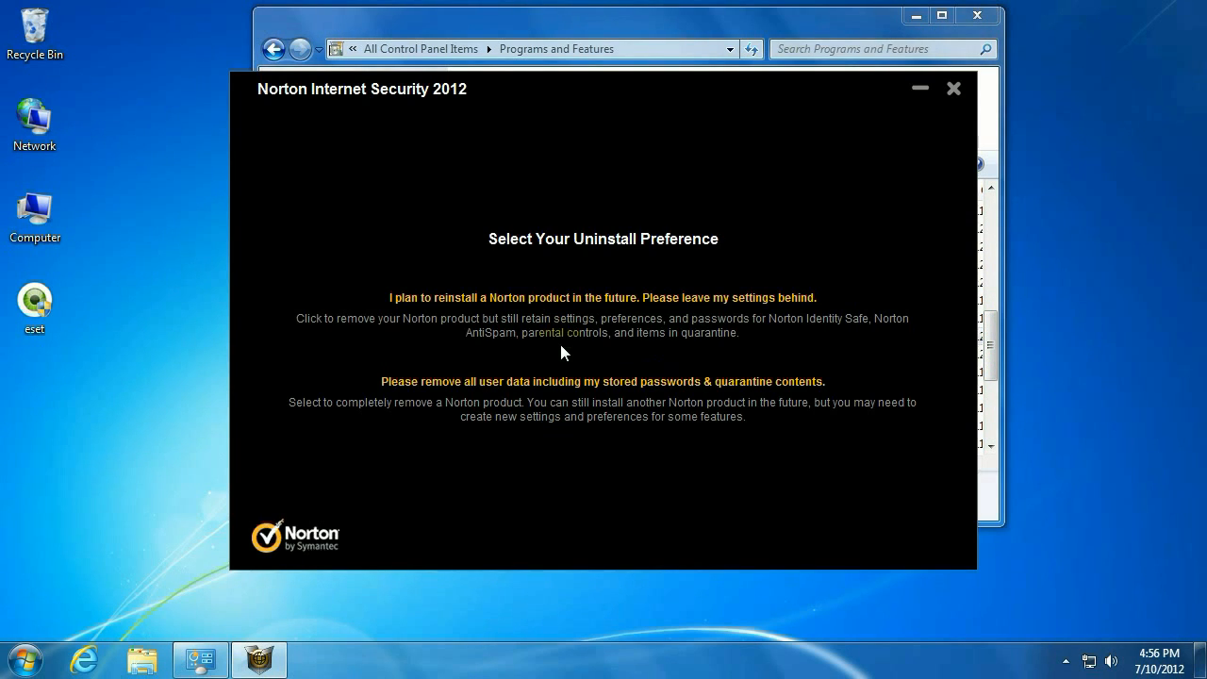
{"action": "mouse_move", "coordinate": [519, 386]}
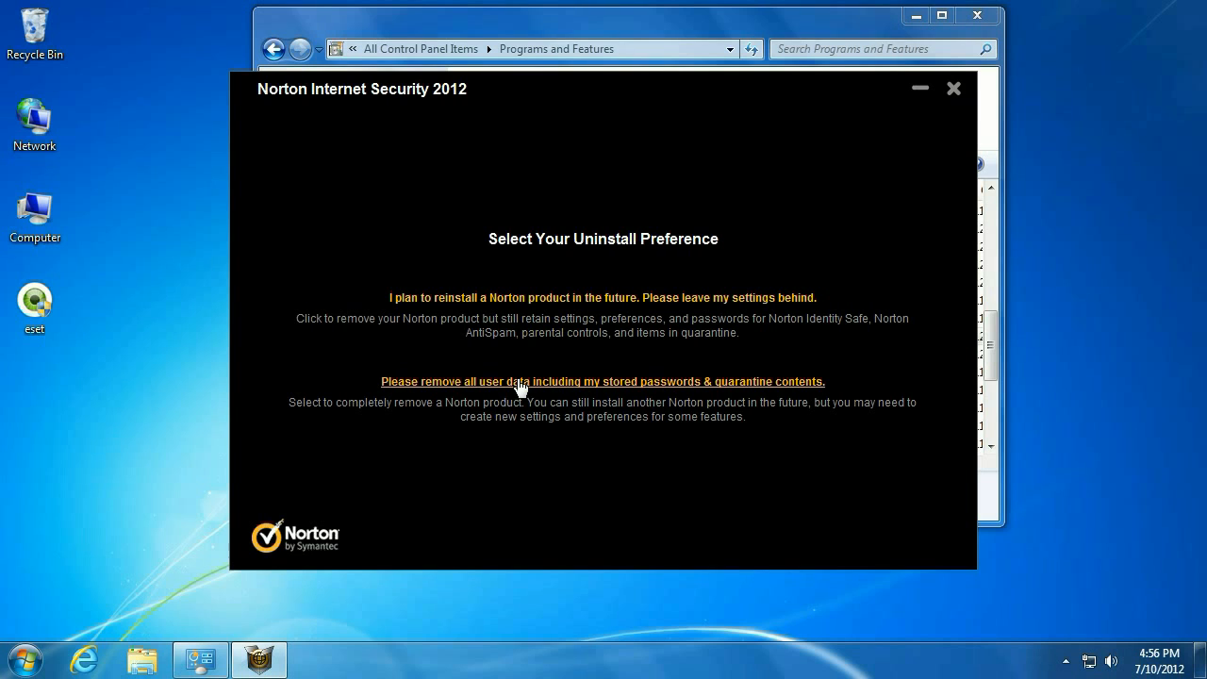
{"action": "mouse_move", "coordinate": [519, 388]}
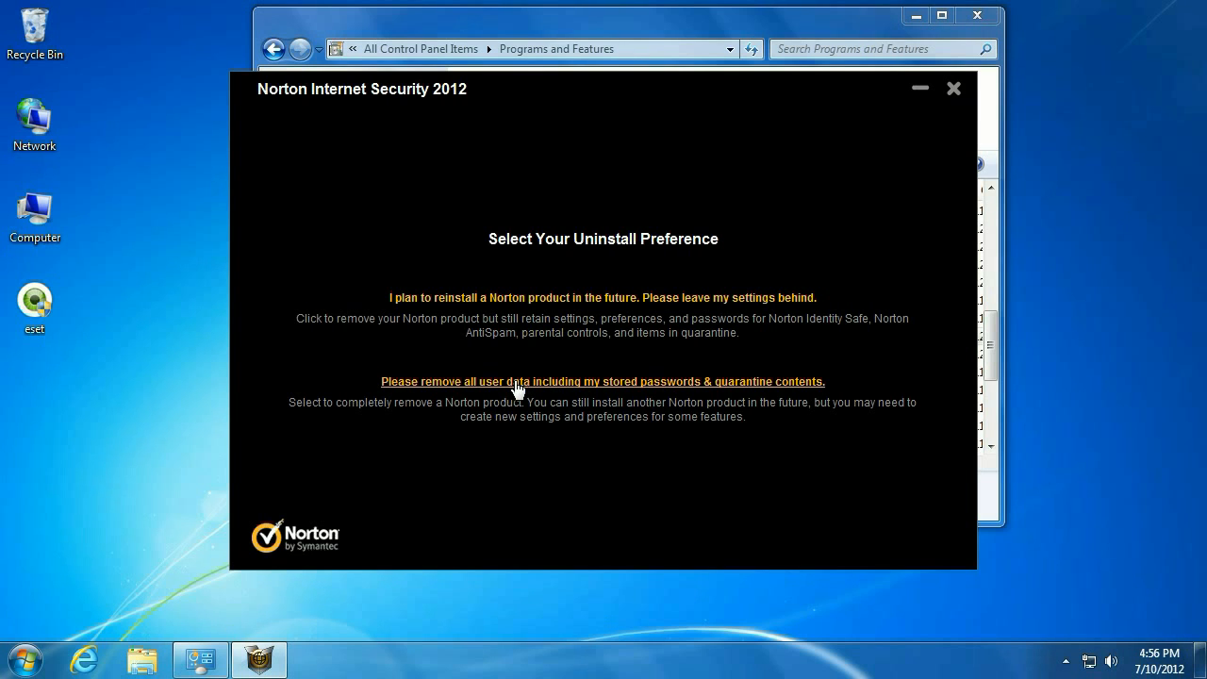
Step: Remove all Norton user data, passwords and quarantine, decline Safe Web, and continue
{"action": "left_click", "coordinate": [602, 382]}
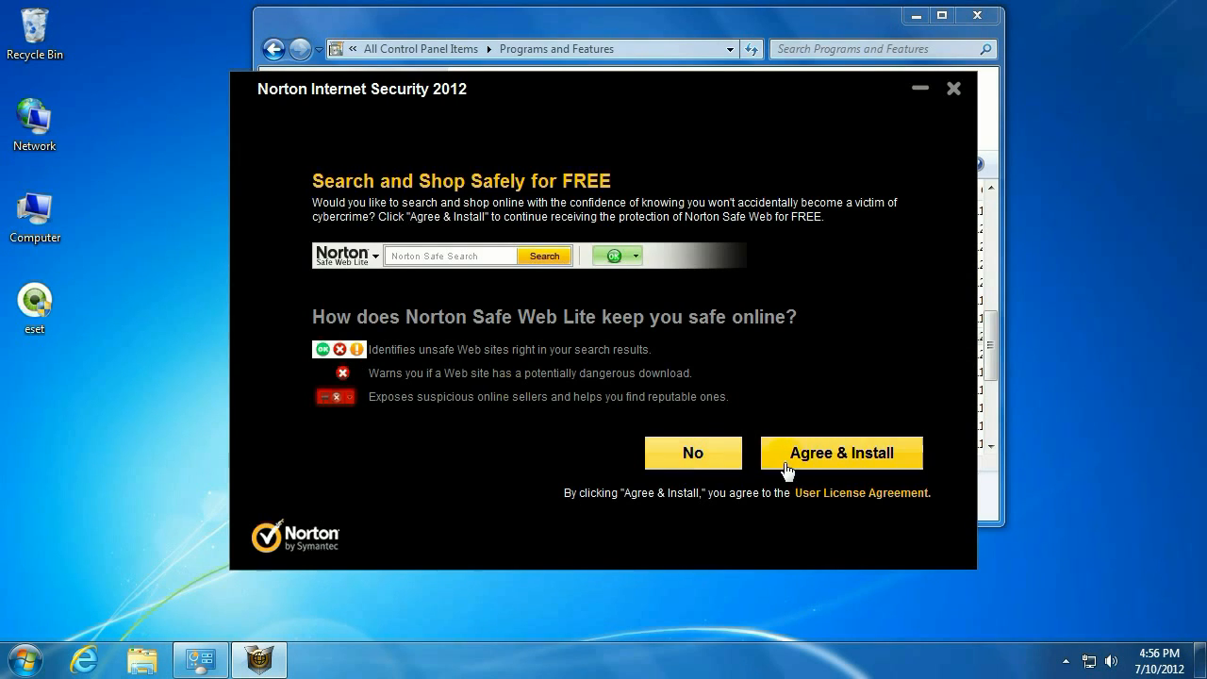
{"action": "left_click", "coordinate": [692, 452]}
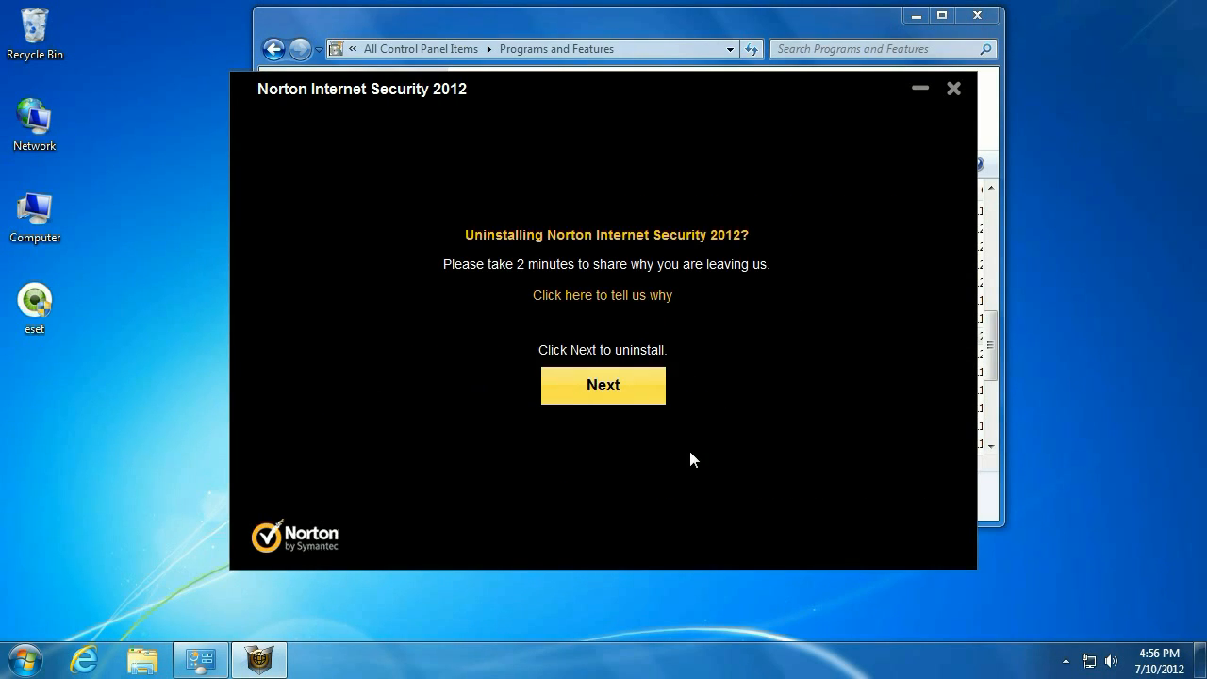
{"action": "left_click", "coordinate": [603, 385]}
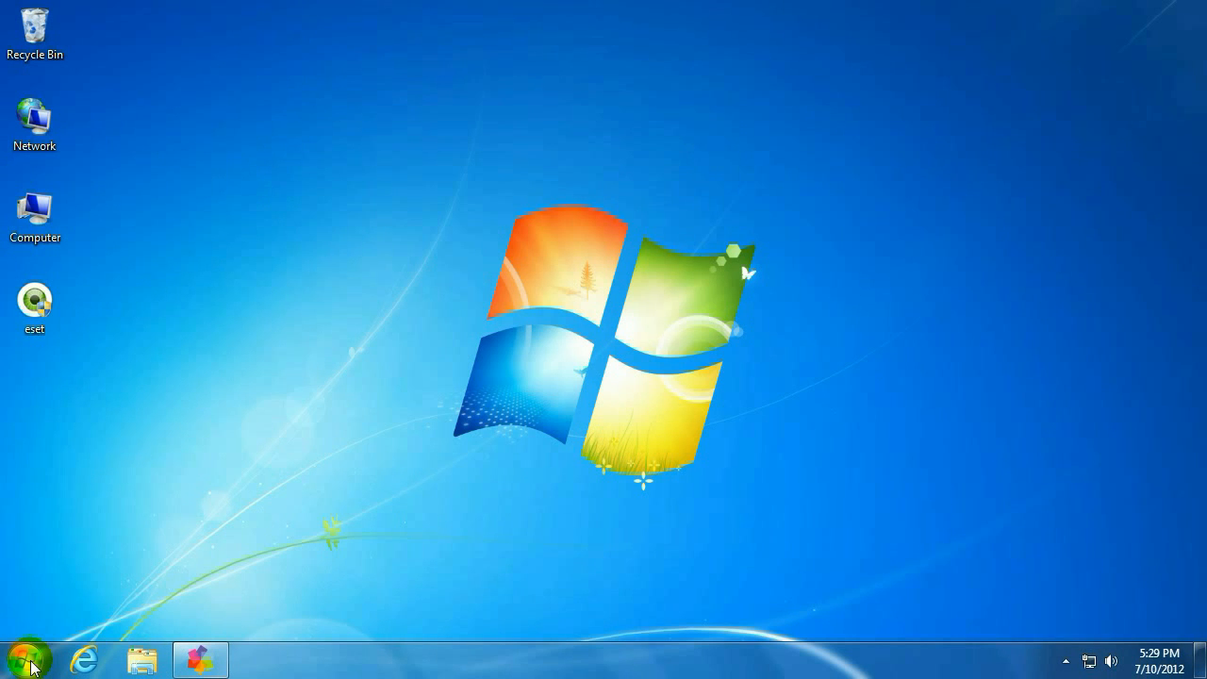
Step: Find 'create' restore point in Start search, make one described 'Norton Uninstall', and close
{"action": "left_click", "coordinate": [23, 658]}
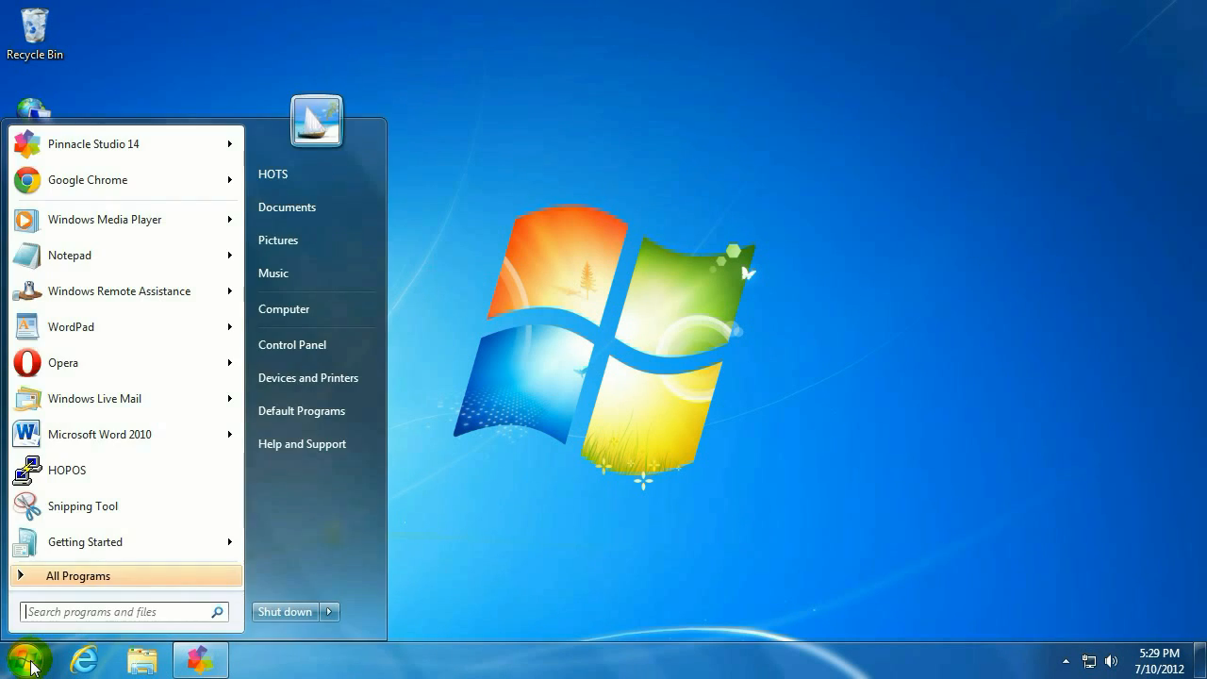
{"action": "type", "text": "create"}
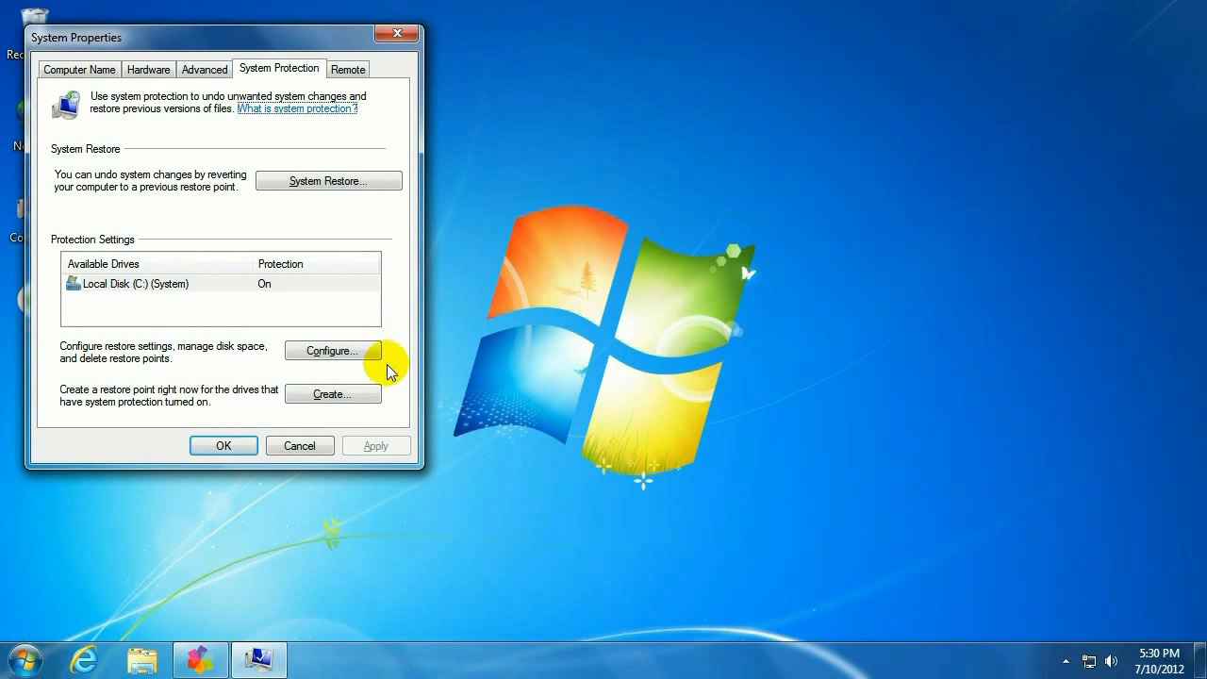
{"action": "left_click", "coordinate": [332, 394]}
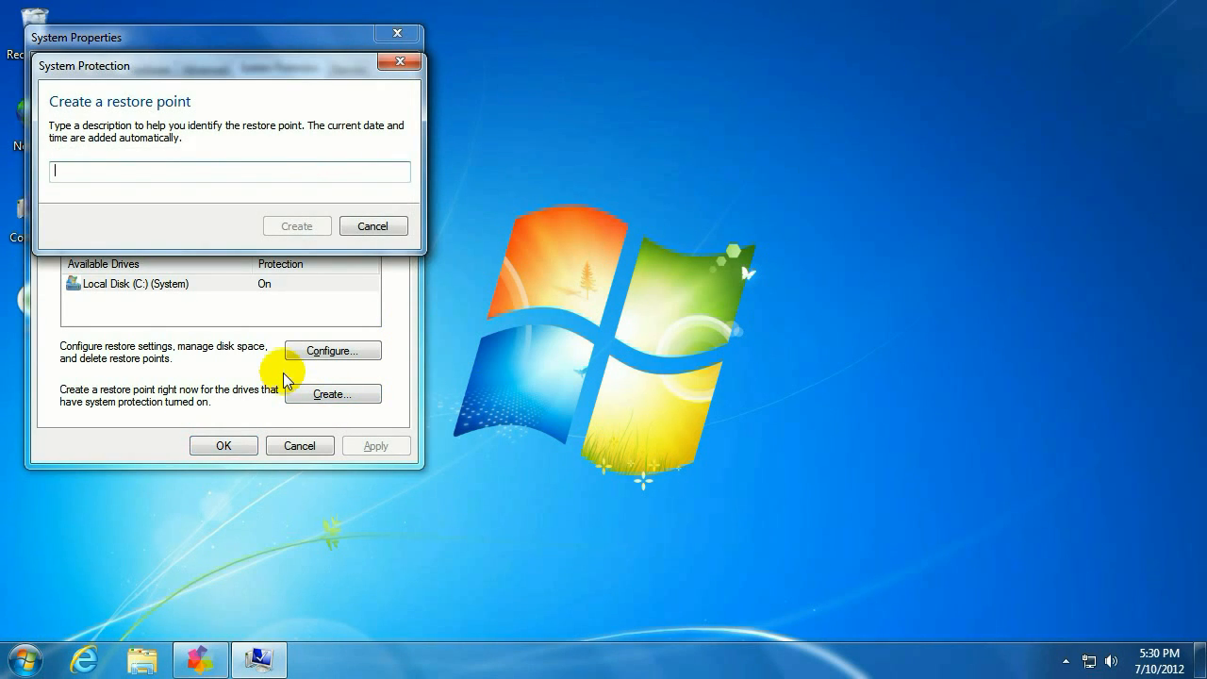
{"action": "type", "text": "Norton"}
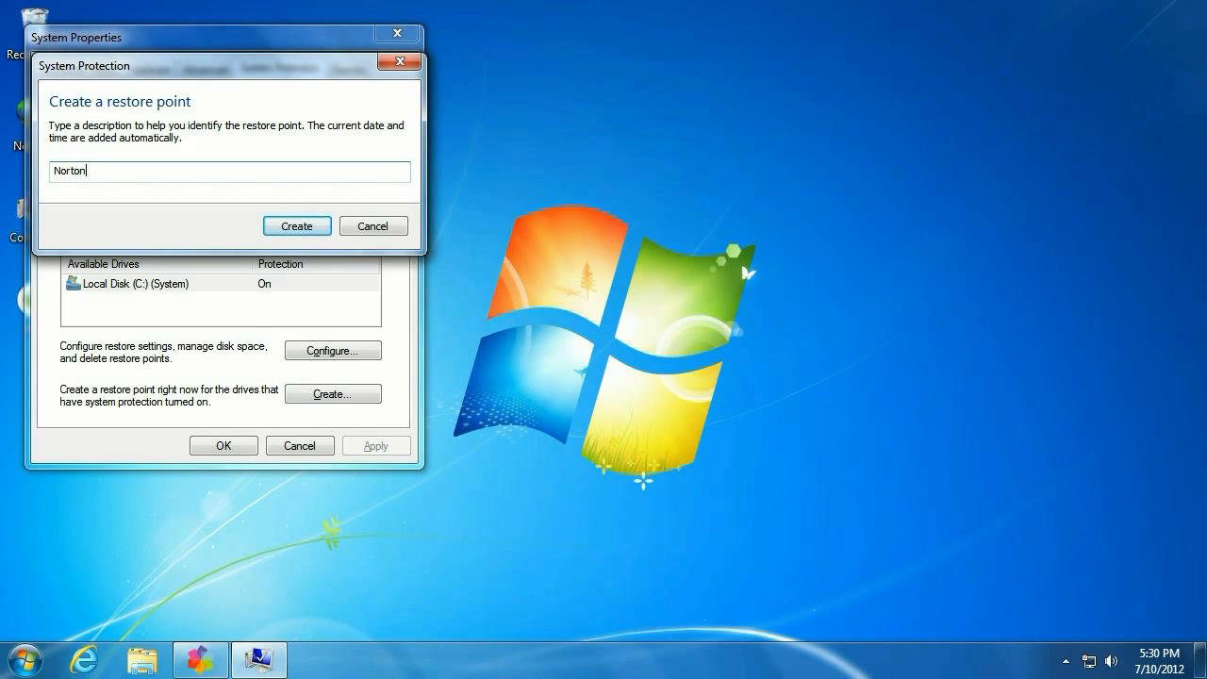
{"action": "type", "text": "Uninstall"}
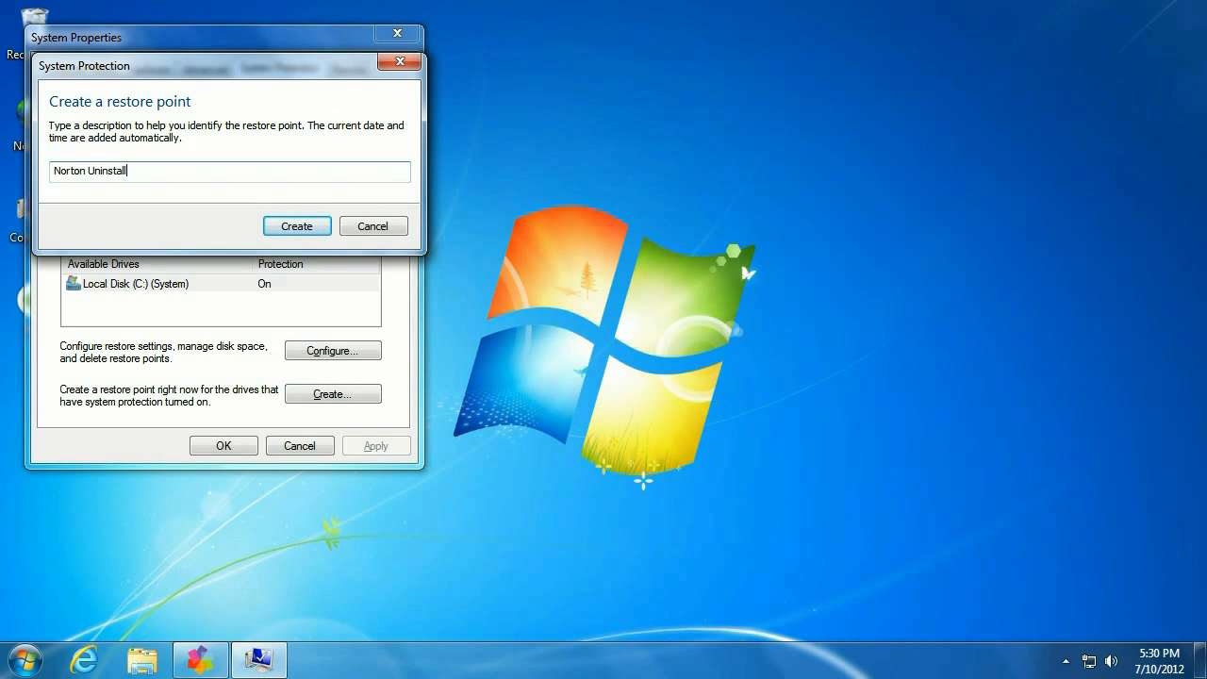
{"action": "left_click", "coordinate": [297, 226]}
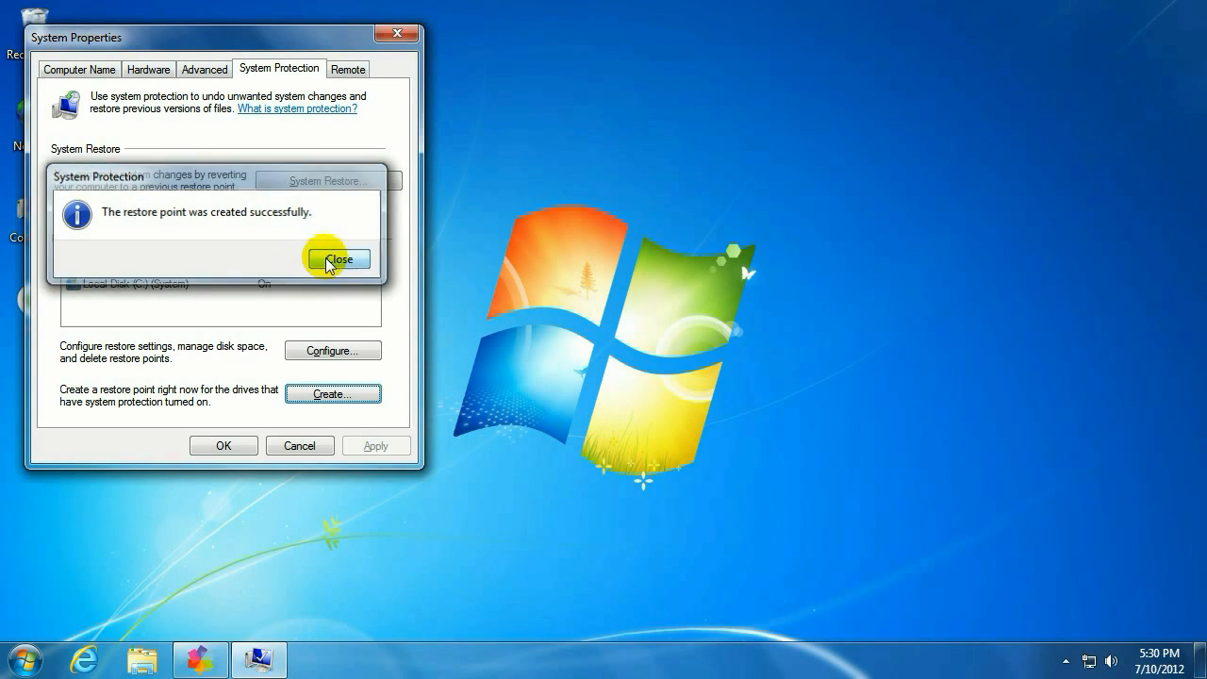
{"action": "left_click", "coordinate": [338, 259]}
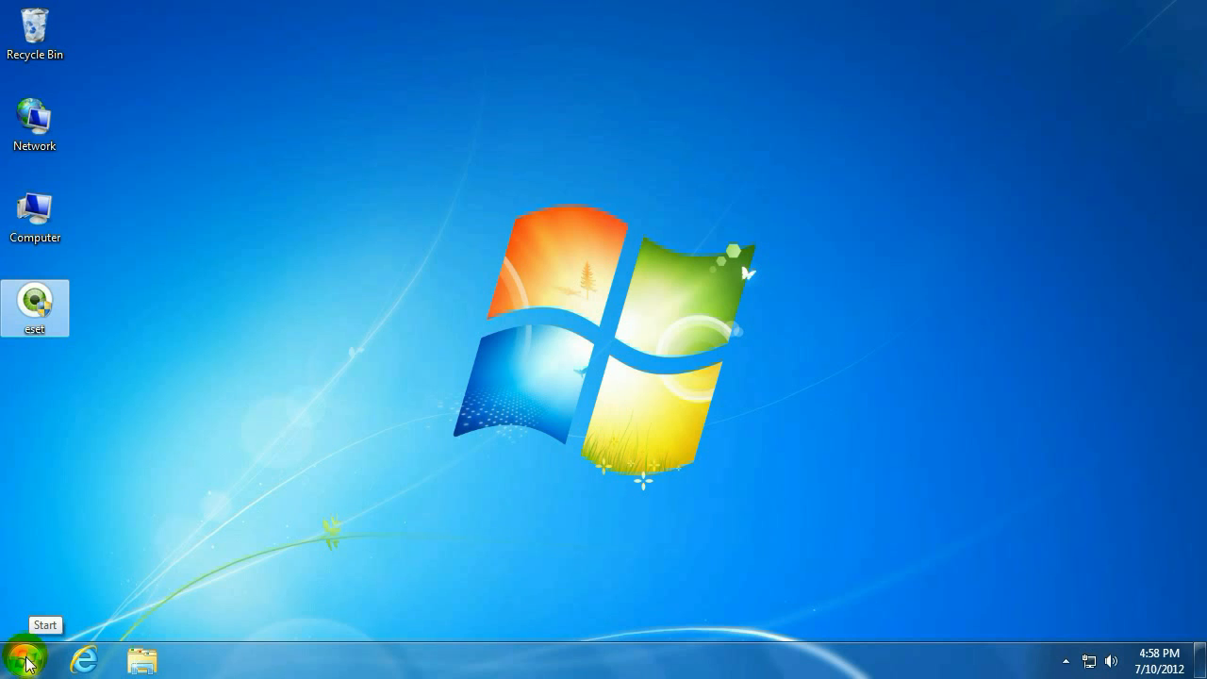
Step: Search the Start menu for regedit and launch Registry Editor
{"action": "left_click", "coordinate": [26, 657]}
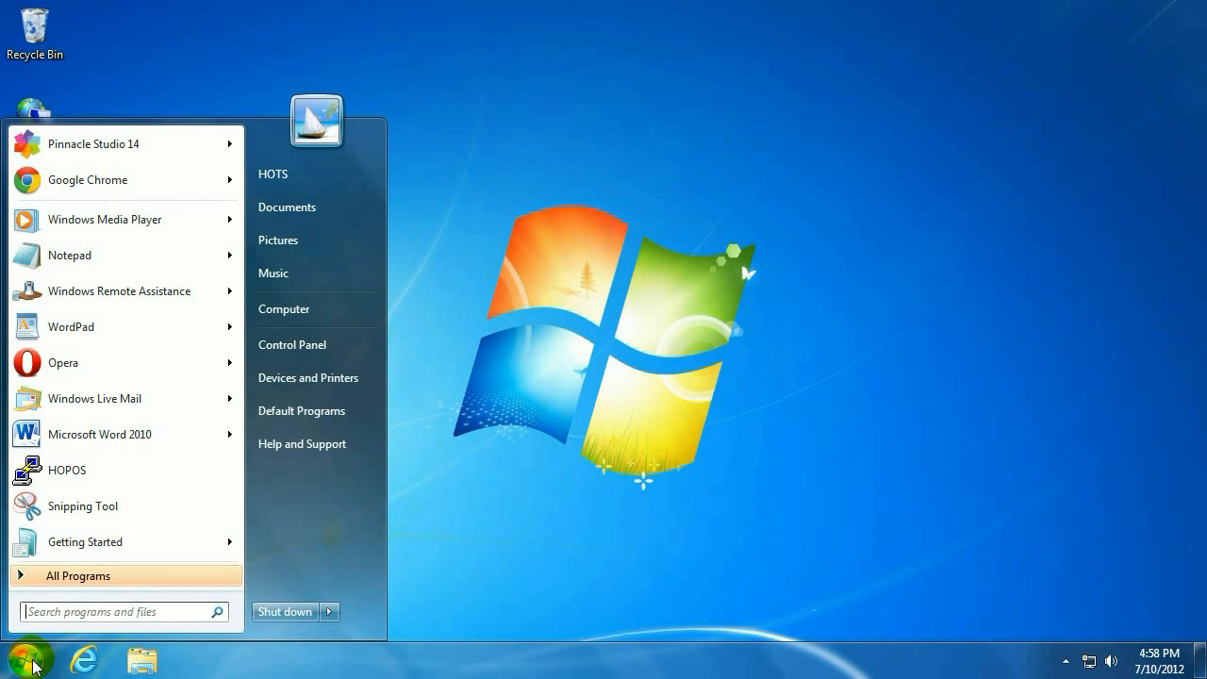
{"action": "type", "text": "regedit"}
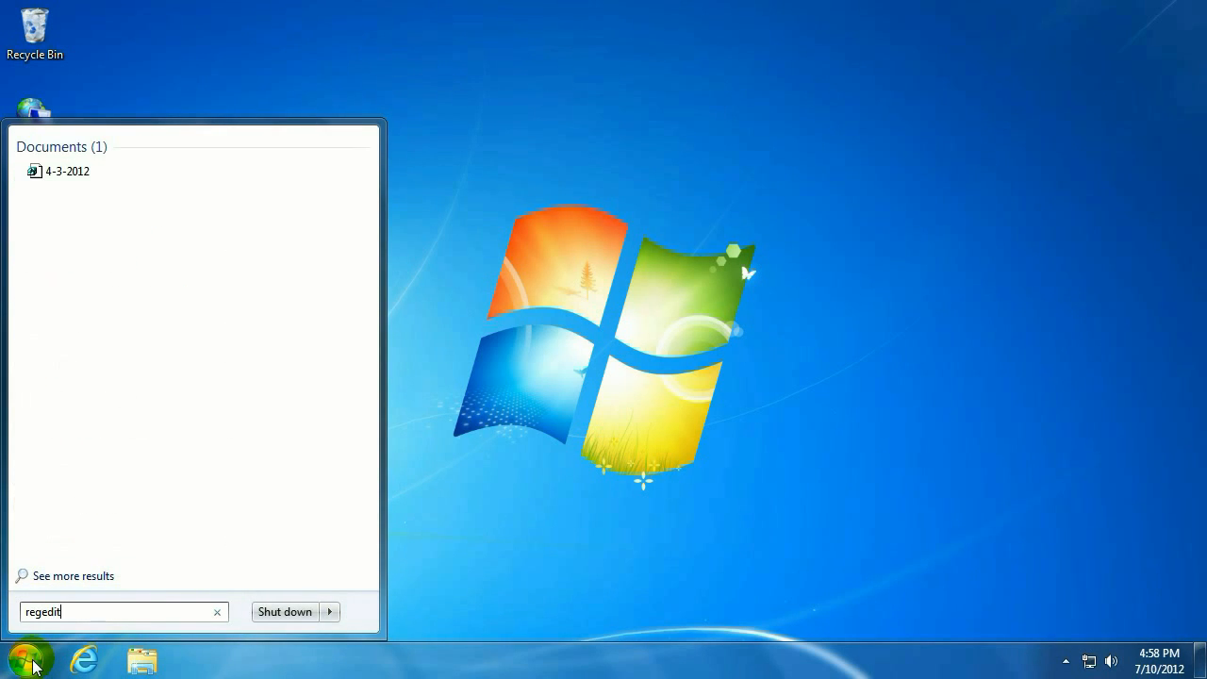
{"action": "left_click", "coordinate": [28, 657]}
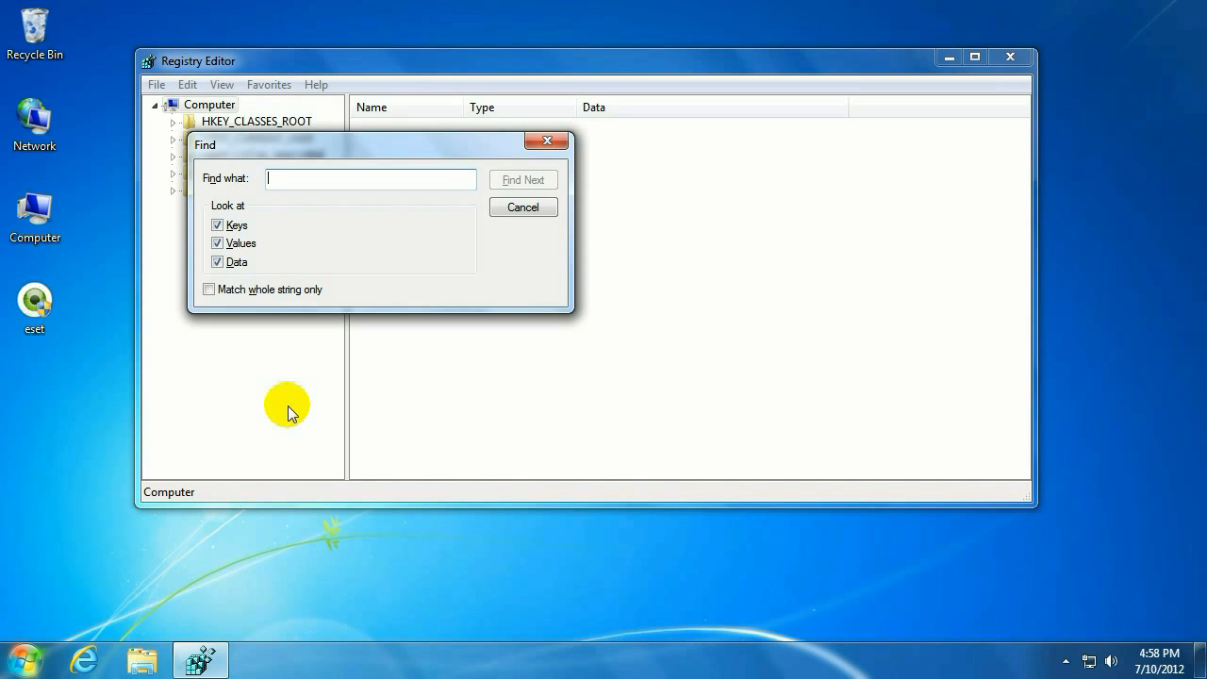
Step: Search the registry for 'norton' to reach the Norton Internet Security match
{"action": "type", "text": "norton"}
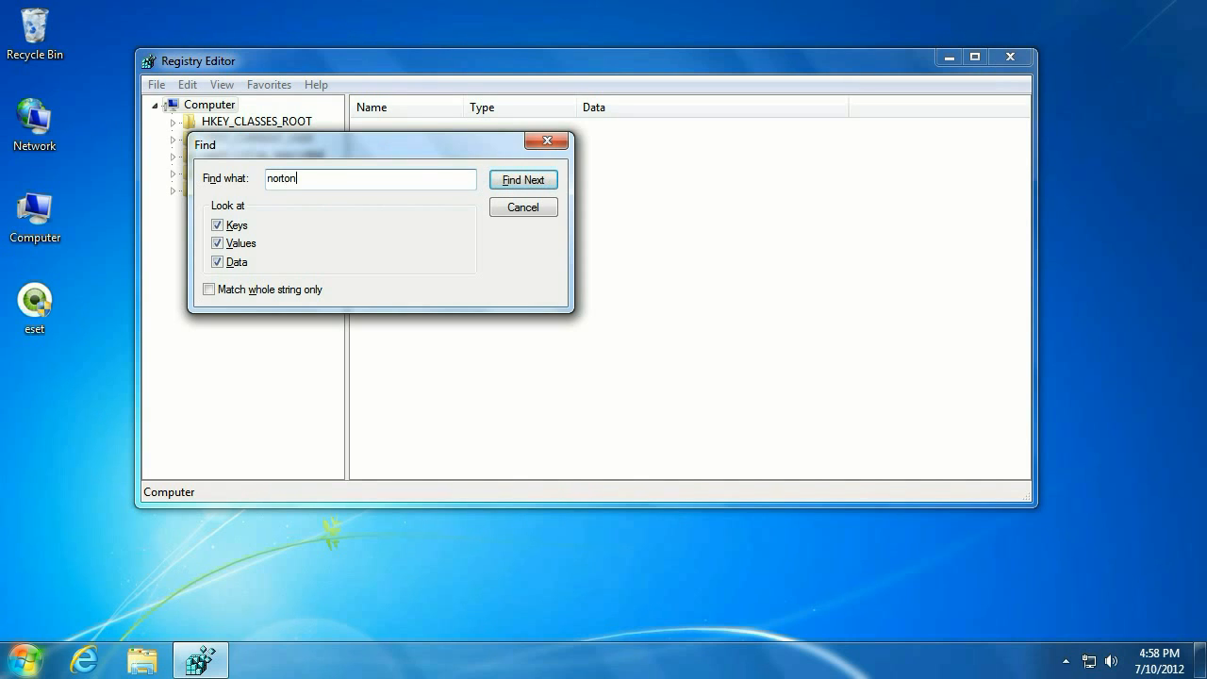
{"action": "left_click", "coordinate": [523, 179]}
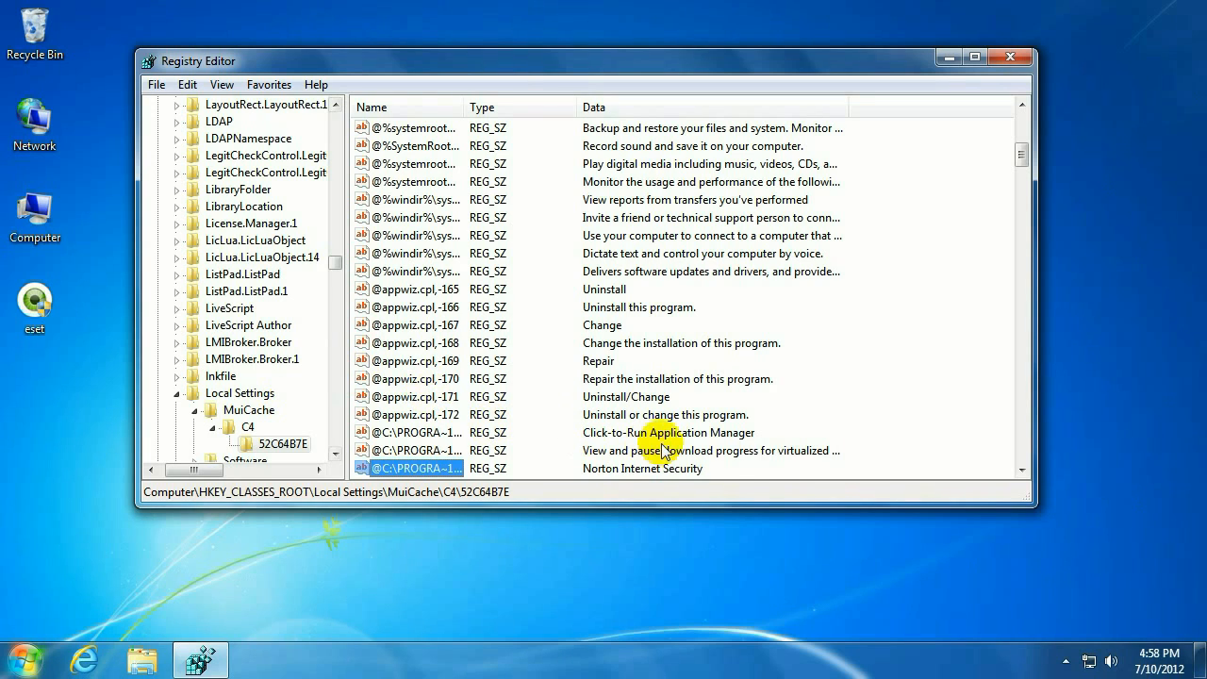
{"action": "mouse_move", "coordinate": [689, 488]}
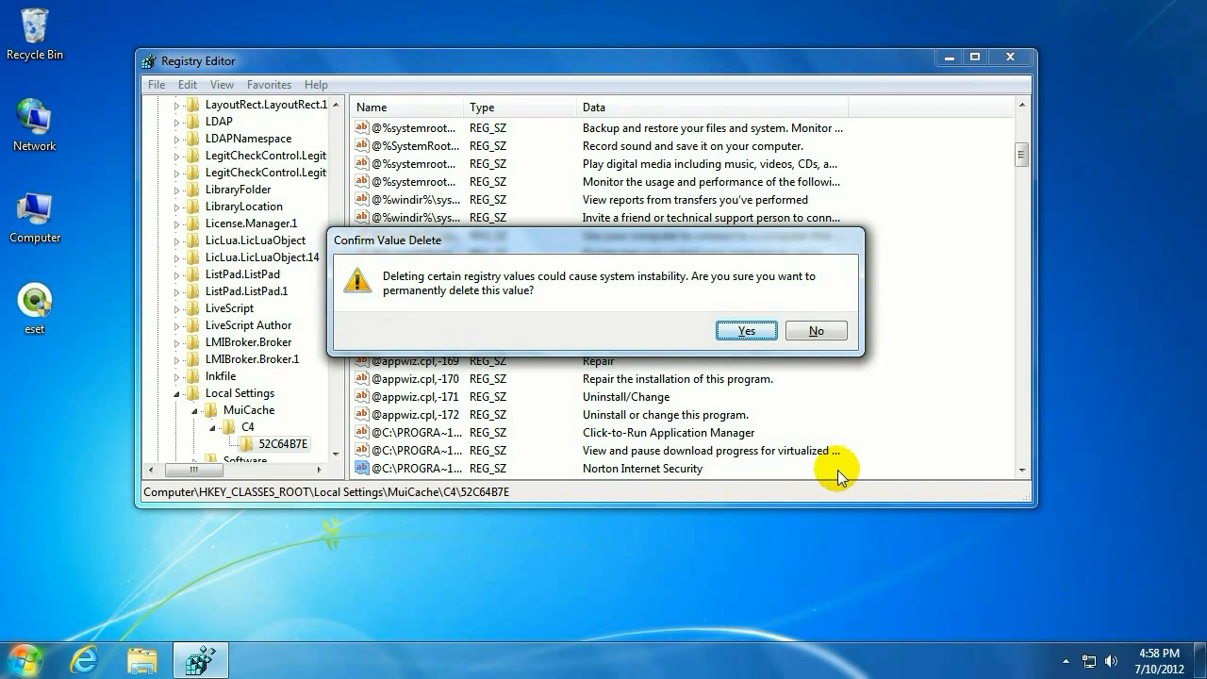
Step: Delete the Norton Internet Security, LiveUpdate and Norton Recovery Tools values; dismiss the deletion error
{"action": "left_click", "coordinate": [746, 330]}
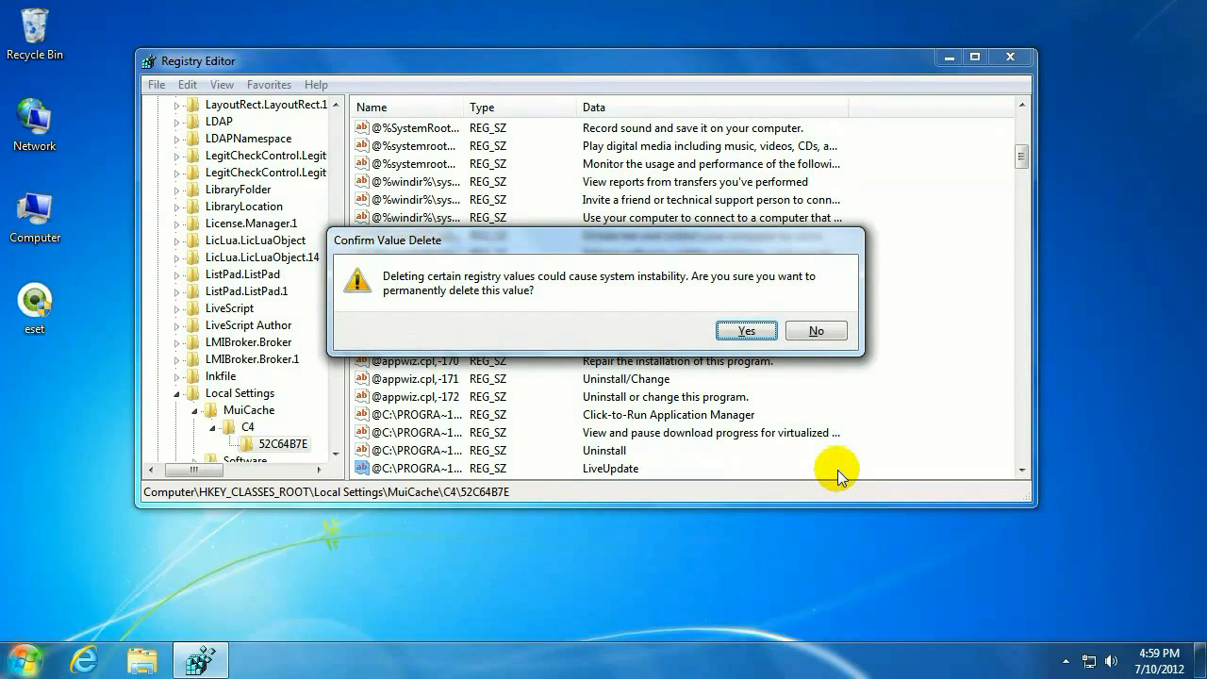
{"action": "left_click", "coordinate": [746, 330]}
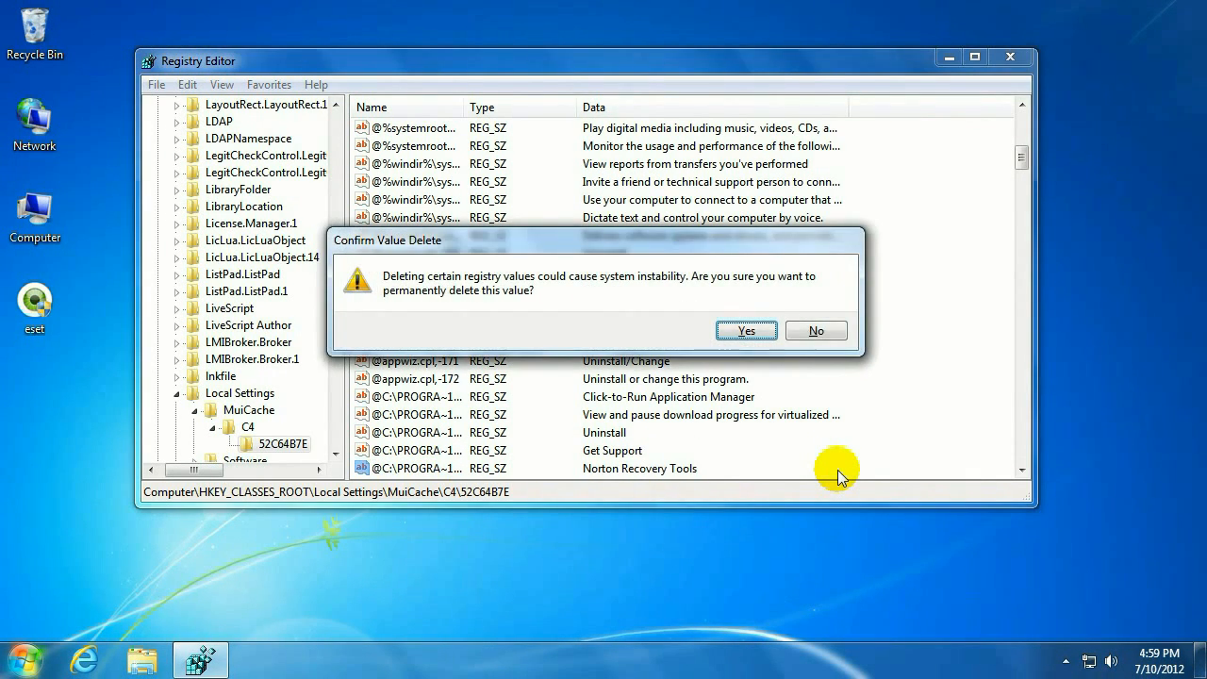
{"action": "left_click", "coordinate": [746, 330]}
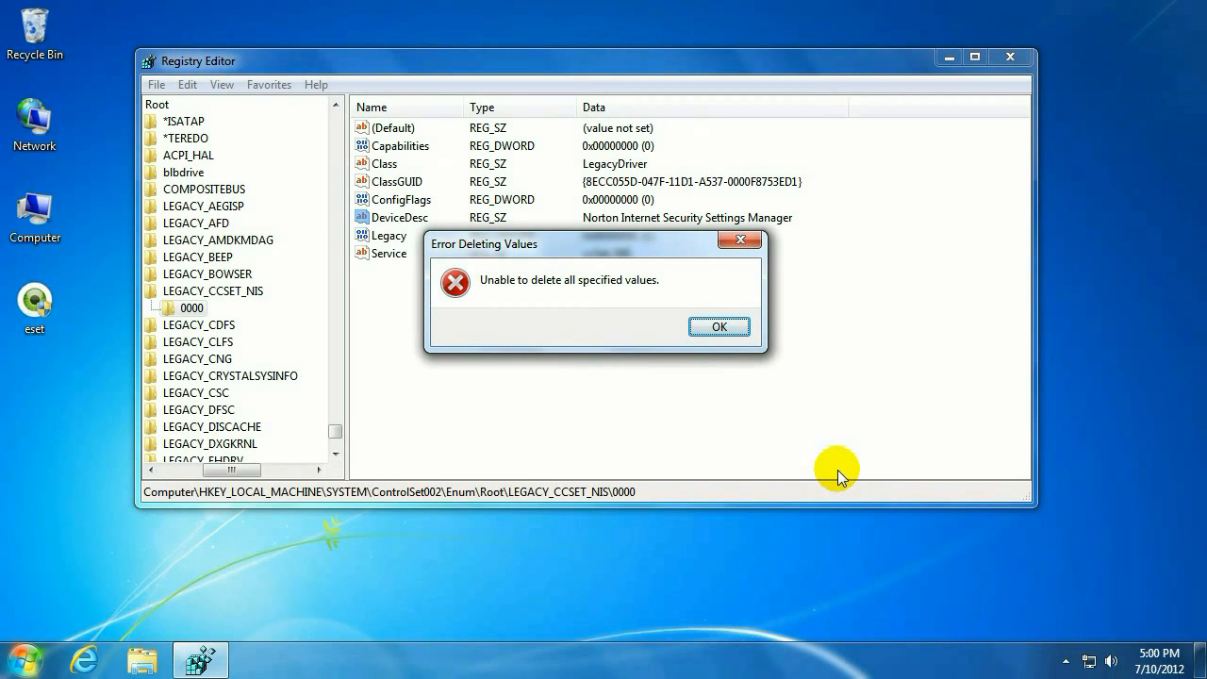
{"action": "left_click", "coordinate": [719, 327]}
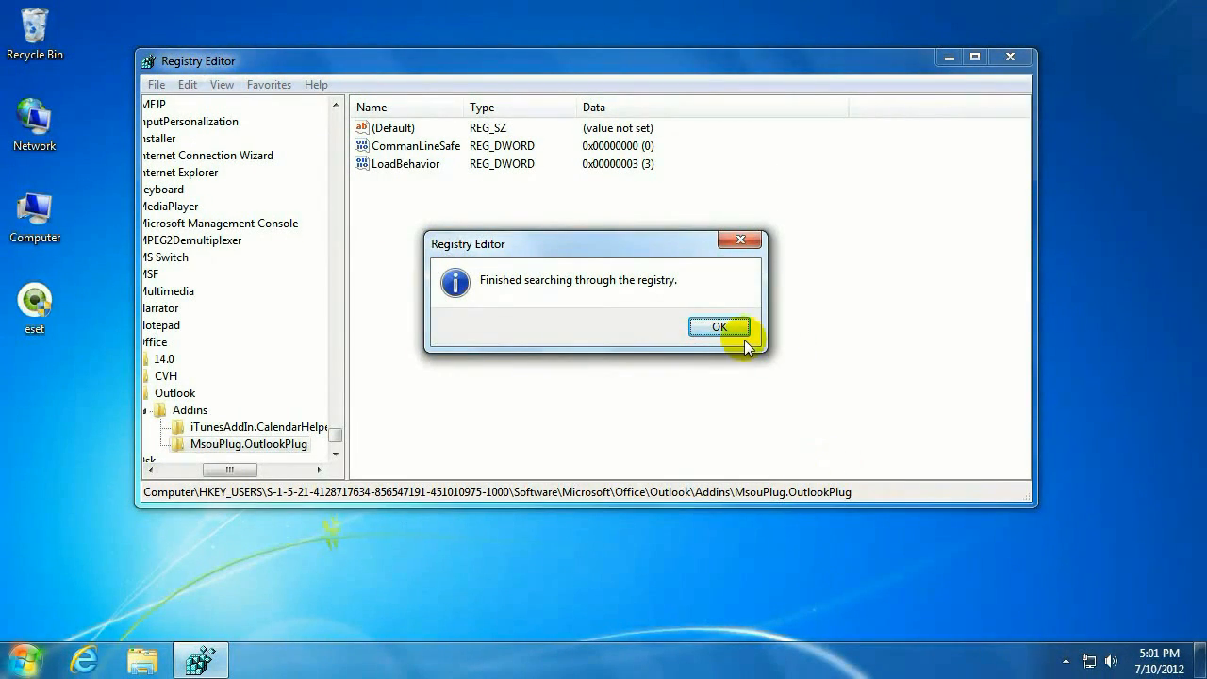
Step: Acknowledge the finished registry search and close Registry Editor
{"action": "left_click", "coordinate": [720, 327]}
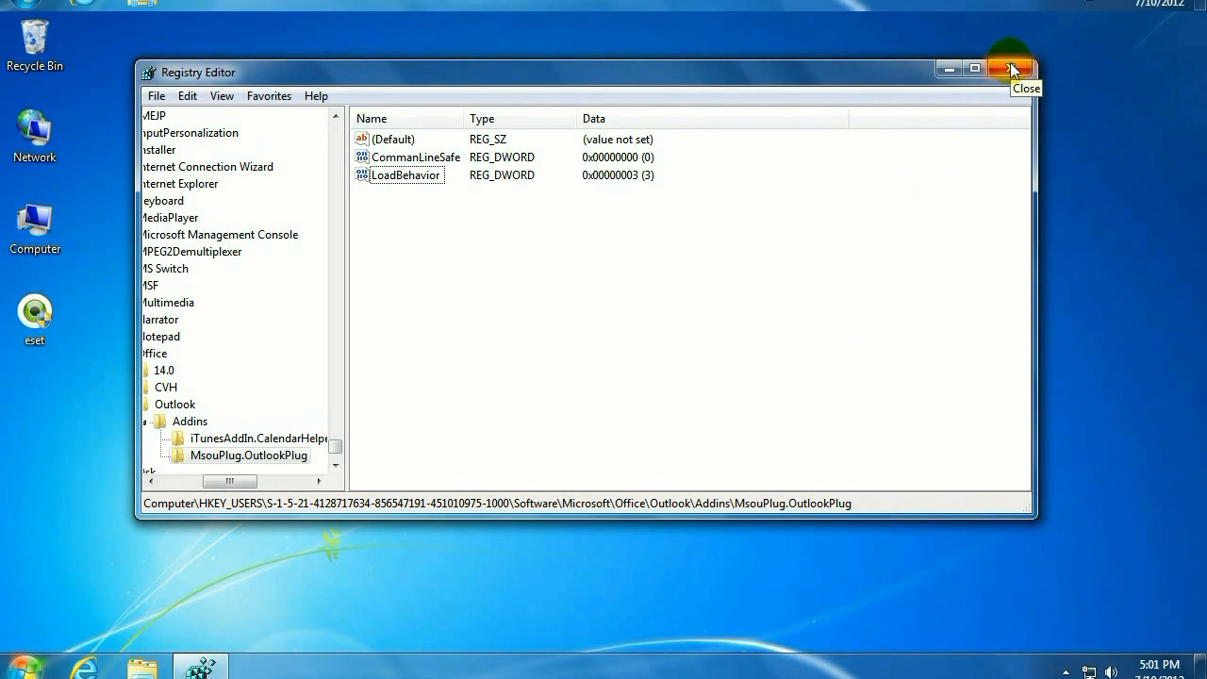
{"action": "left_click", "coordinate": [1011, 69]}
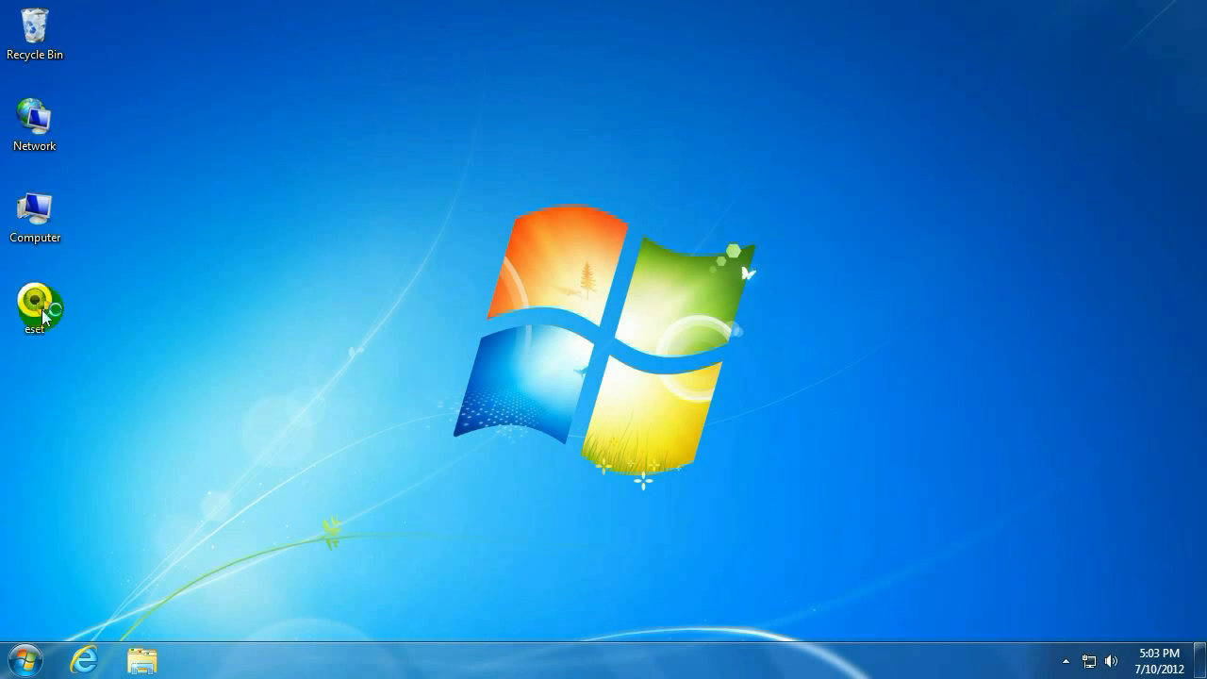
Step: Relaunch the ESET NOD32 Antivirus 5 installer and install it in English
{"action": "double_click", "coordinate": [35, 305]}
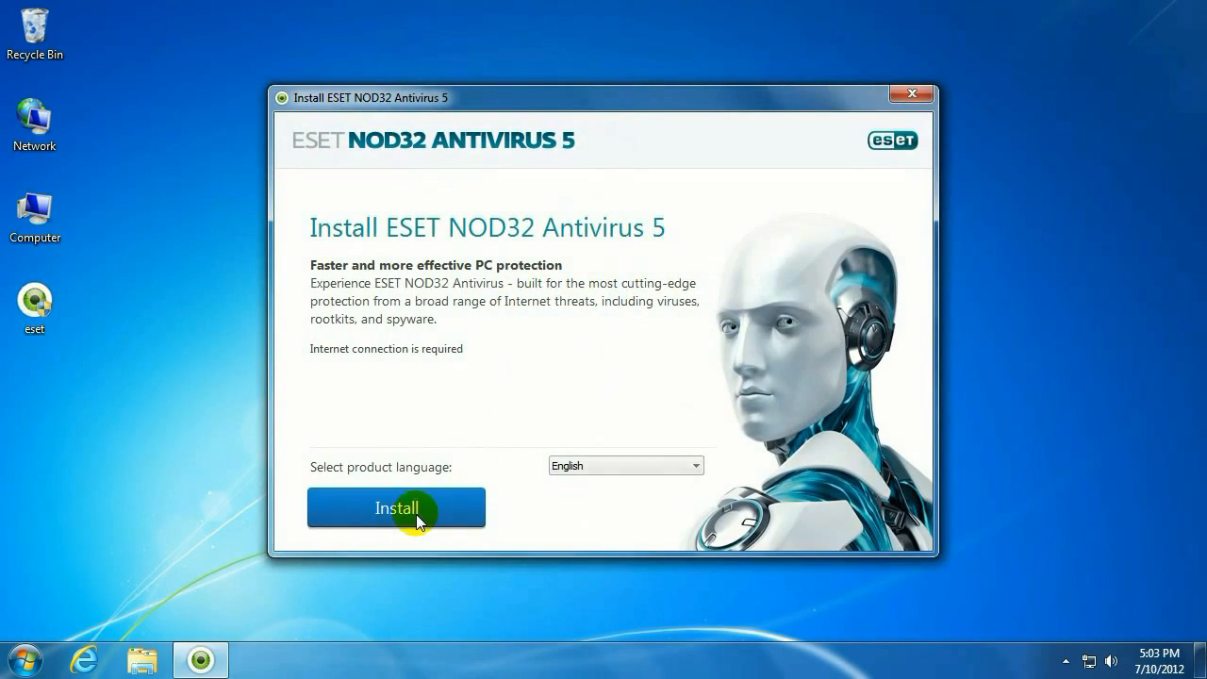
{"action": "left_click", "coordinate": [396, 507]}
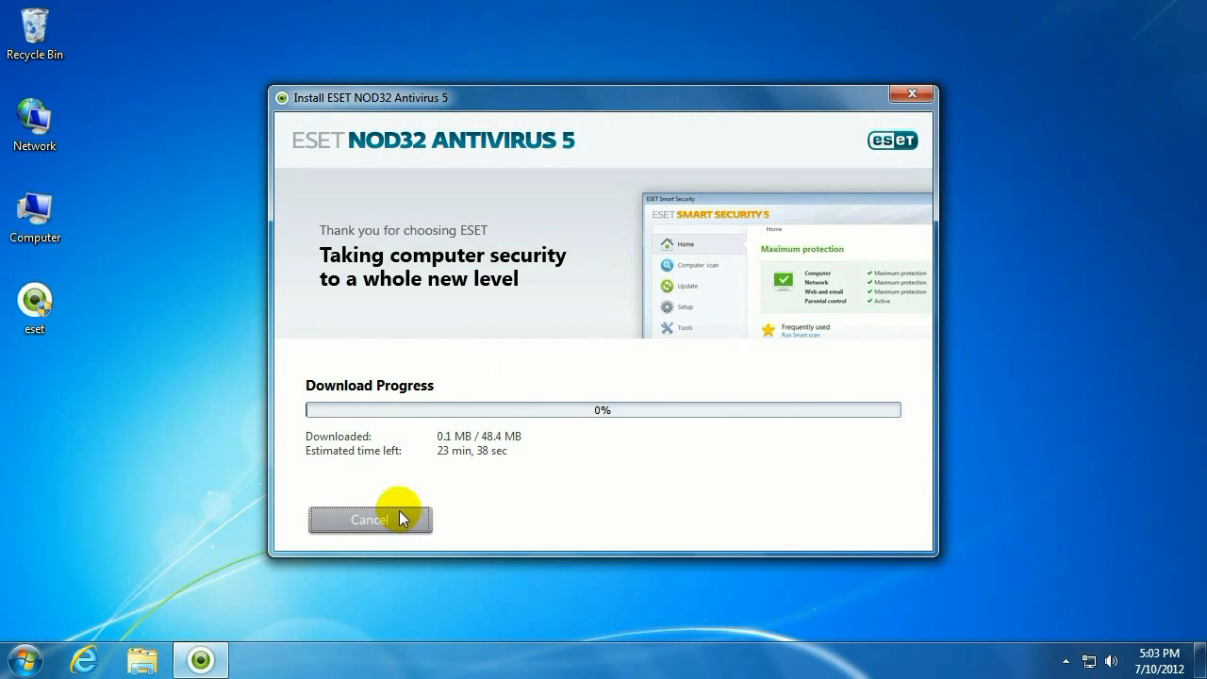